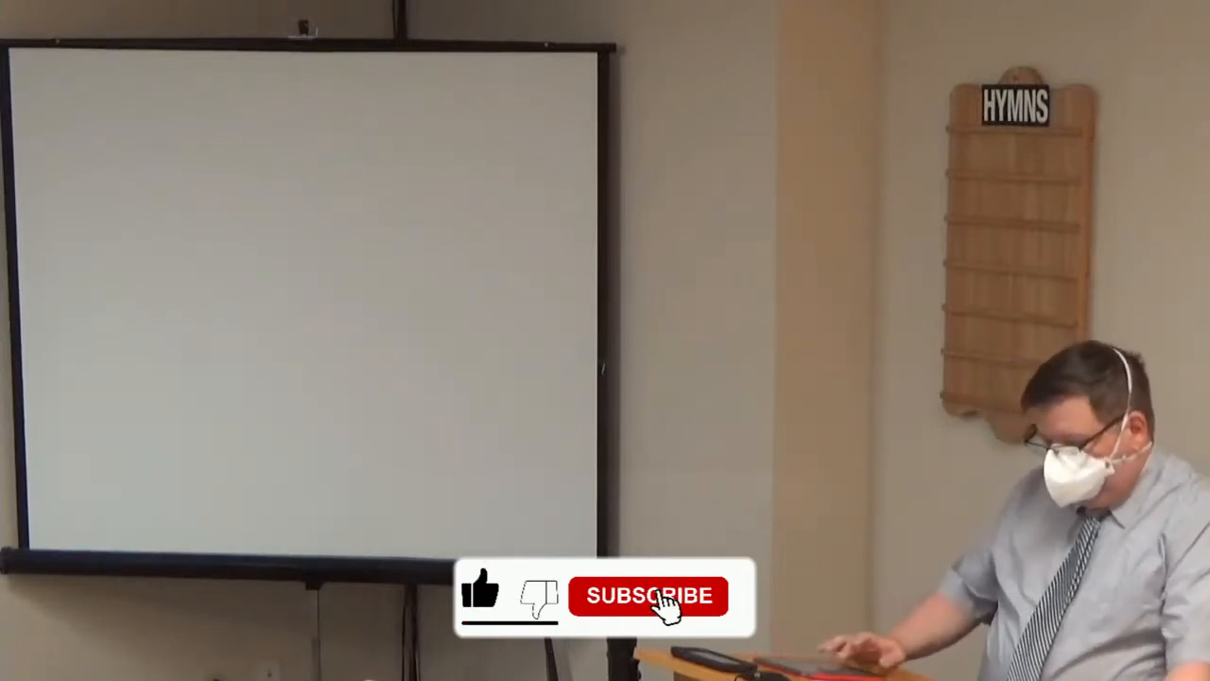
pyautogui.click(650, 596)
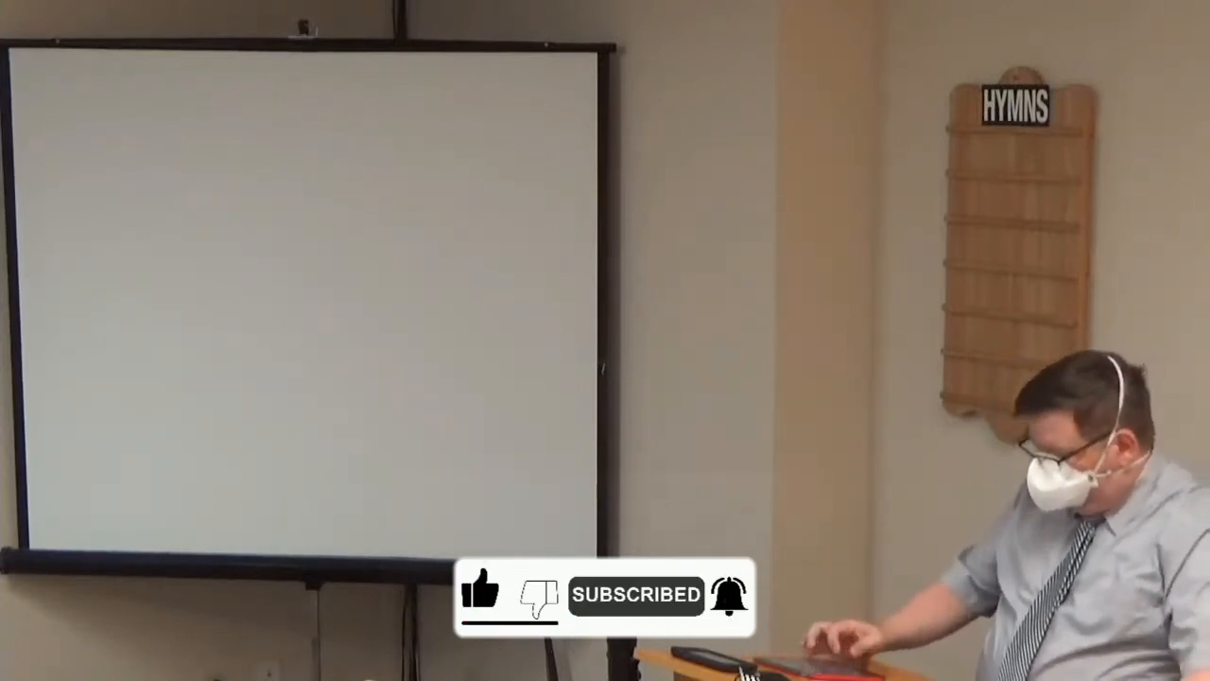